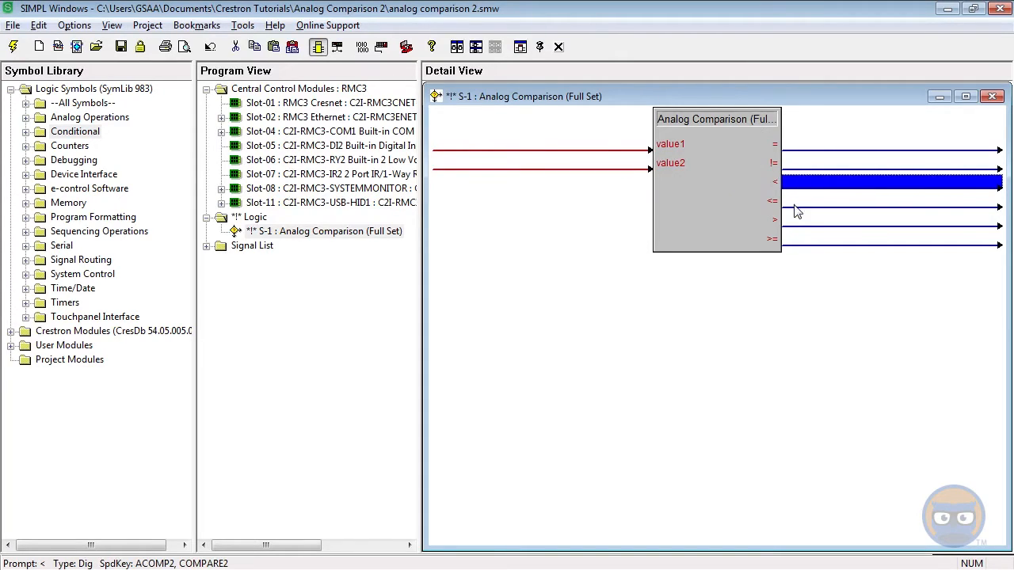
Step: Inspect the comparison's outputs, including the equal and greater-or-equal signals
{"action": "left_click", "coordinate": [888, 164]}
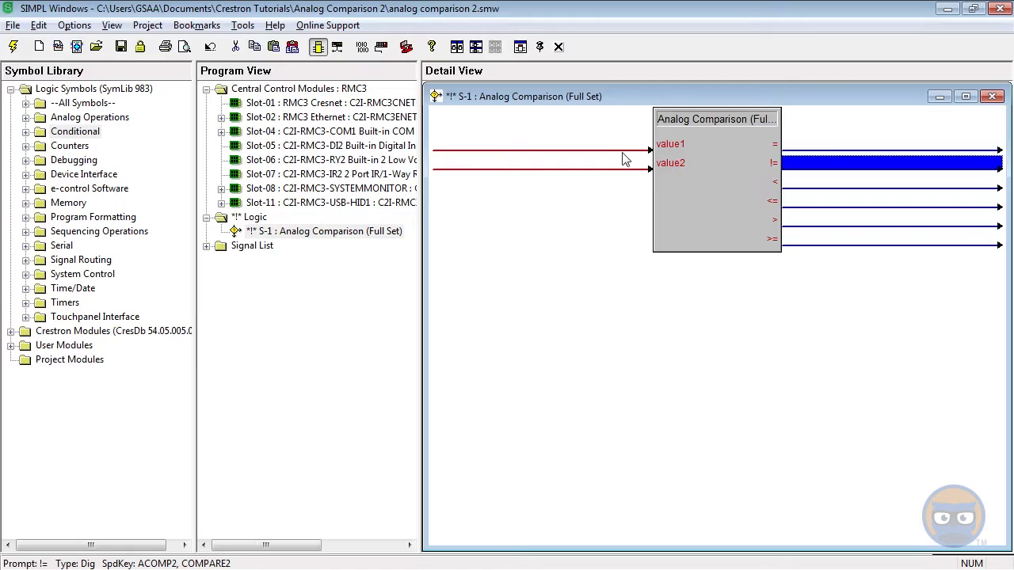
{"action": "left_click", "coordinate": [887, 143]}
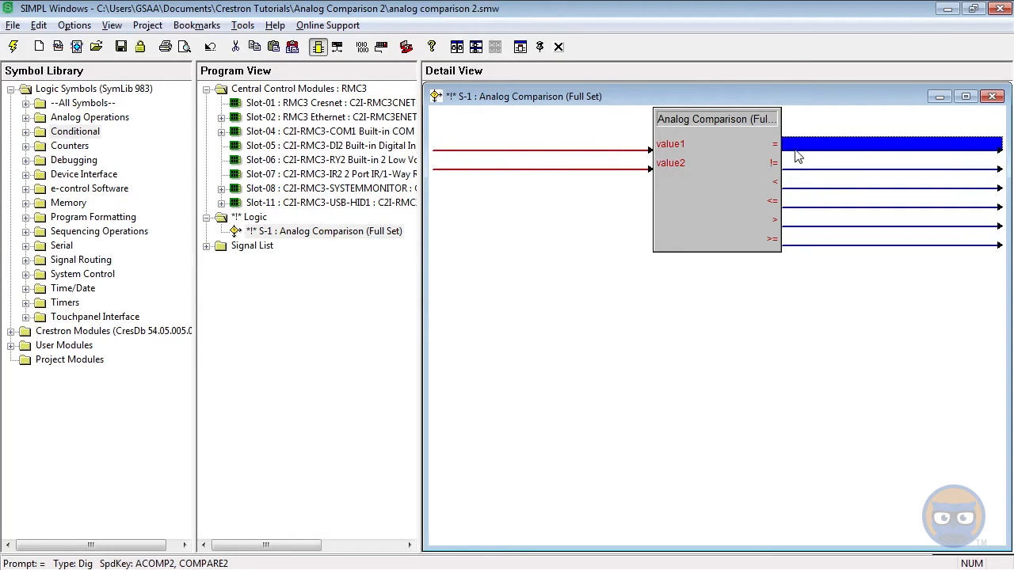
{"action": "left_click", "coordinate": [888, 201]}
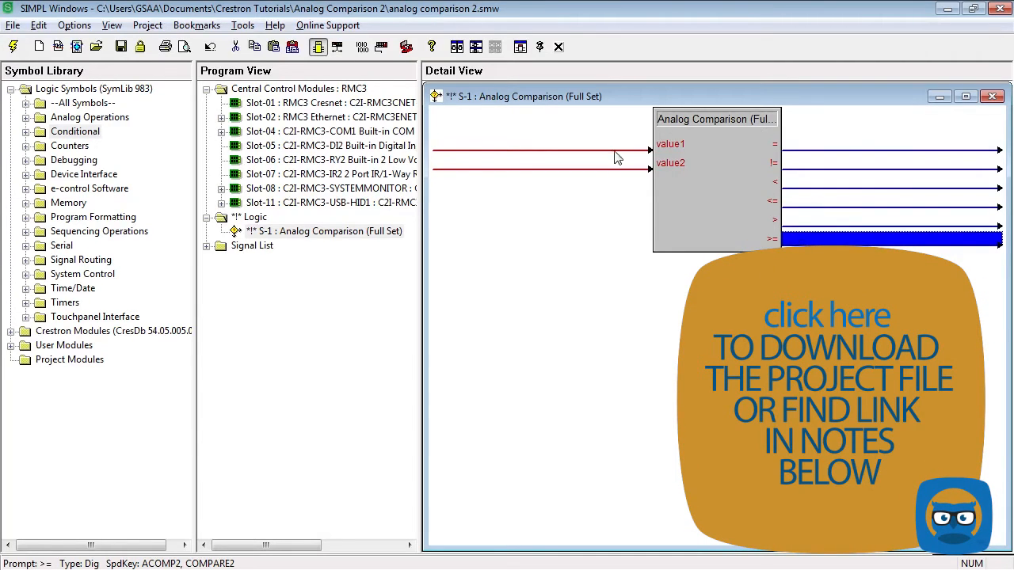
{"action": "left_click", "coordinate": [541, 145]}
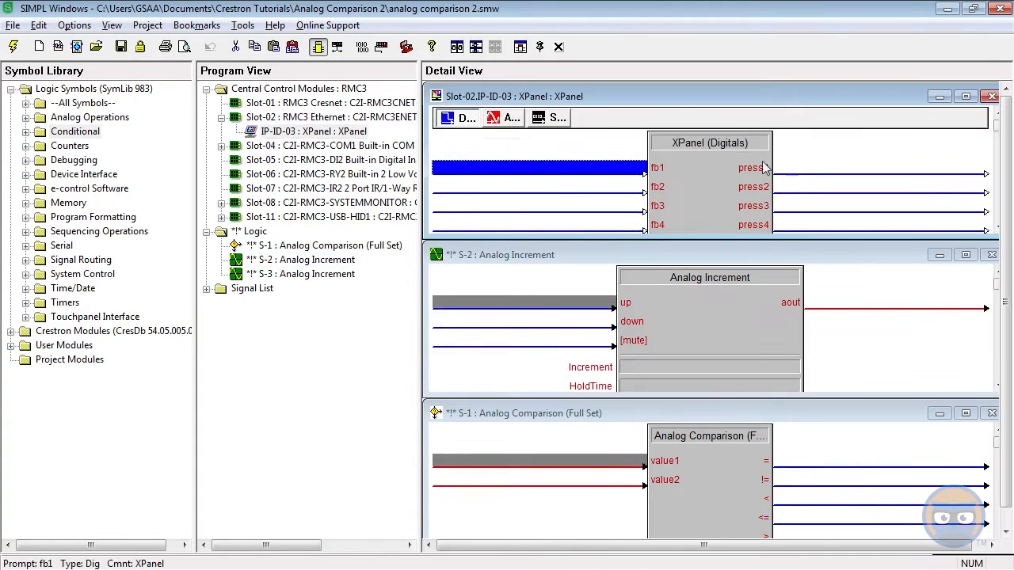
Step: Enter ainc_1_down and ainc_1_out for the first increment, with hold time .2s
{"action": "type", "text": "ainc_1_down"}
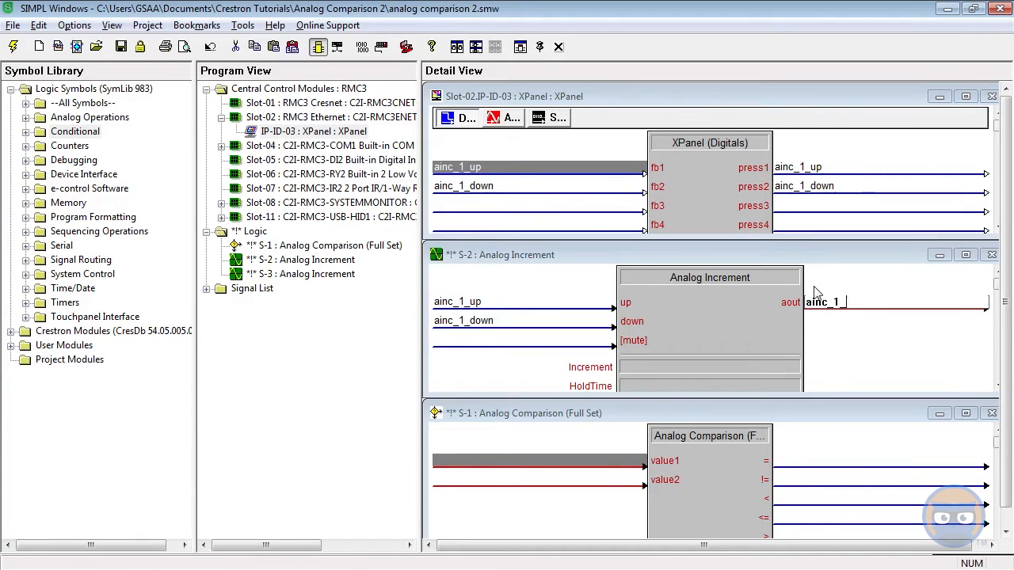
{"action": "left_click", "coordinate": [709, 367]}
{"action": "type", "text": "1d"}
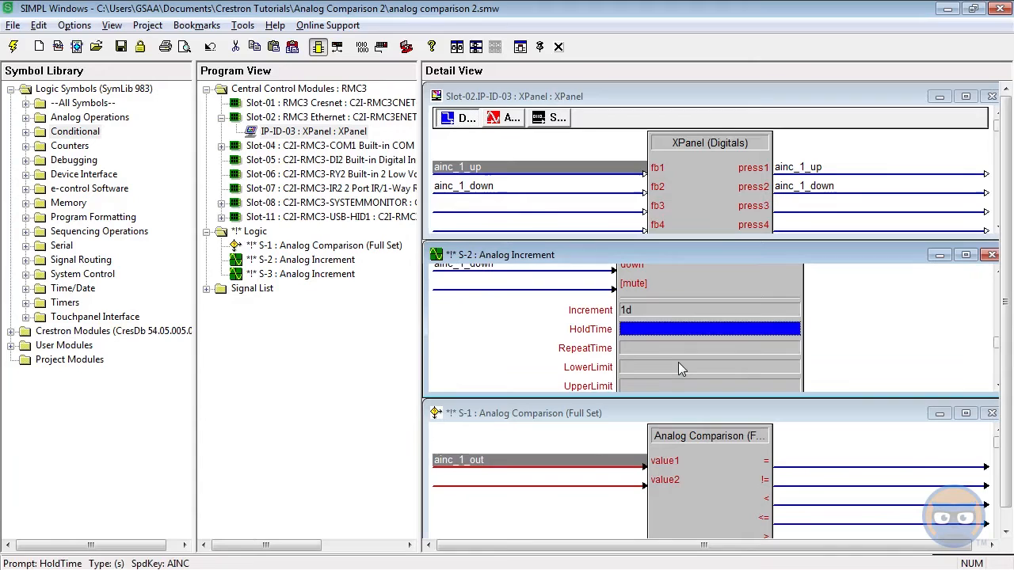
{"action": "type", "text": ".2s"}
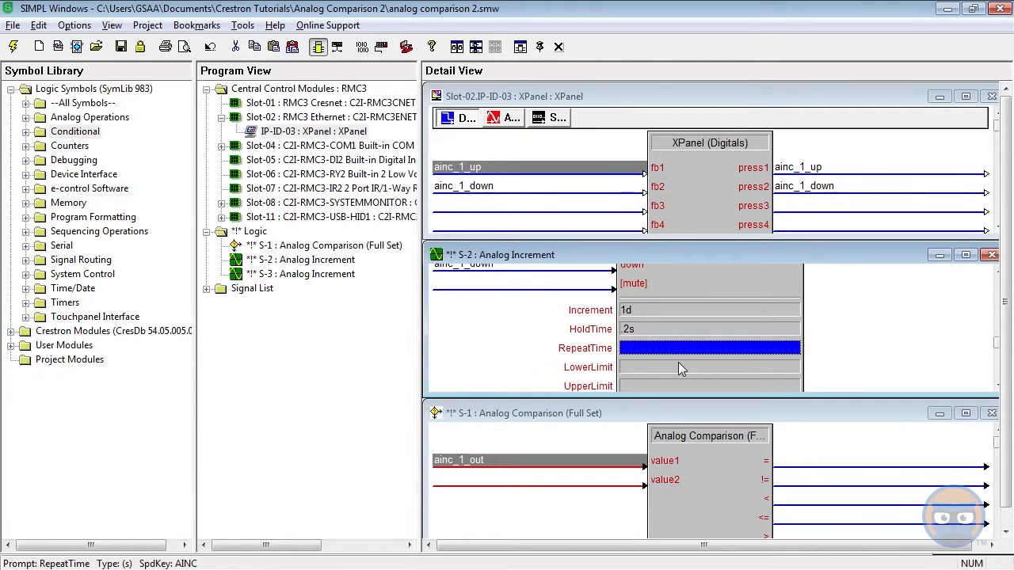
{"action": "type", "text": "100"}
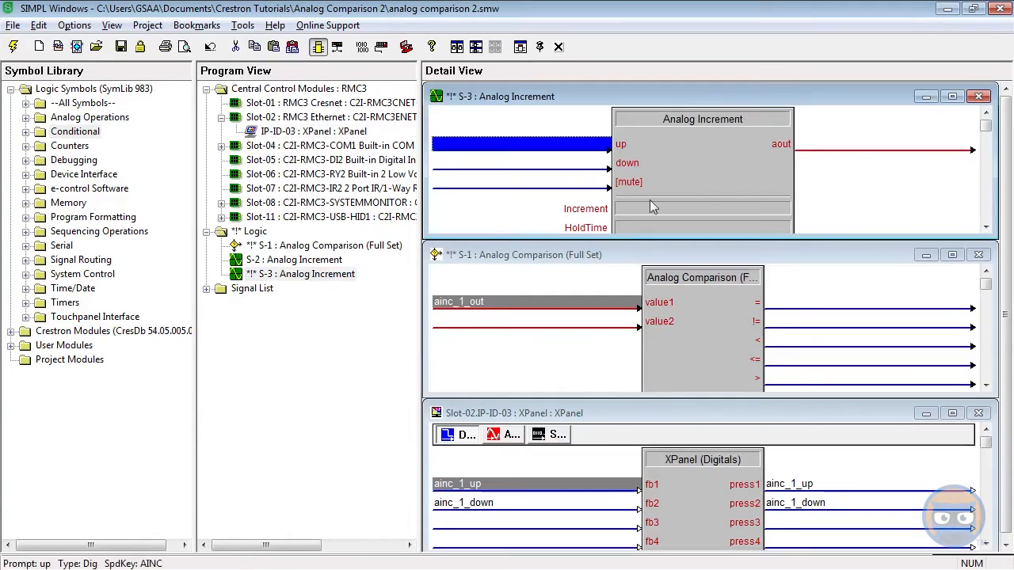
Step: Set the second increment's output to ainc_2_out and enter value 10
{"action": "type", "text": "ainc_2_out"}
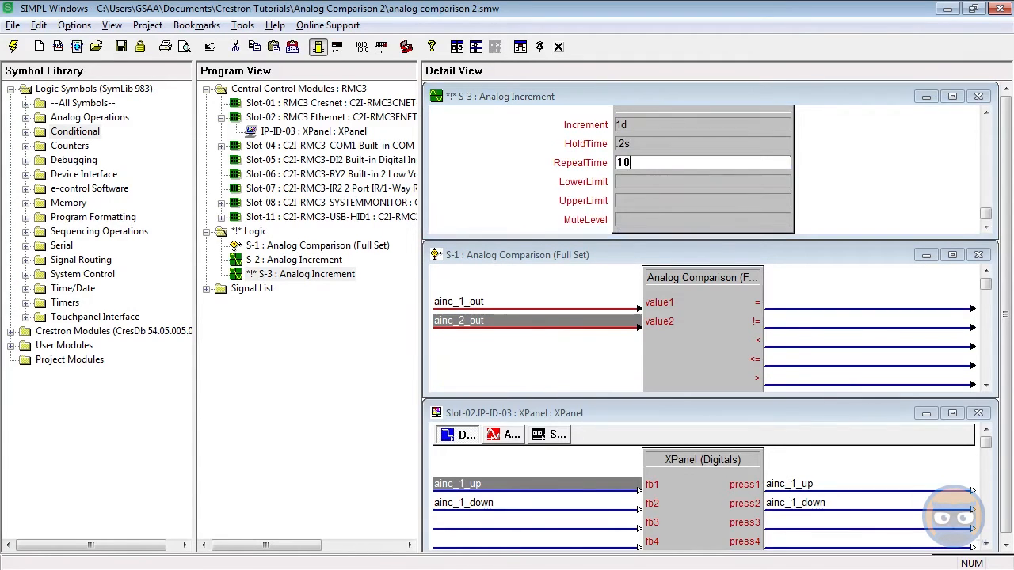
{"action": "type", "text": "10"}
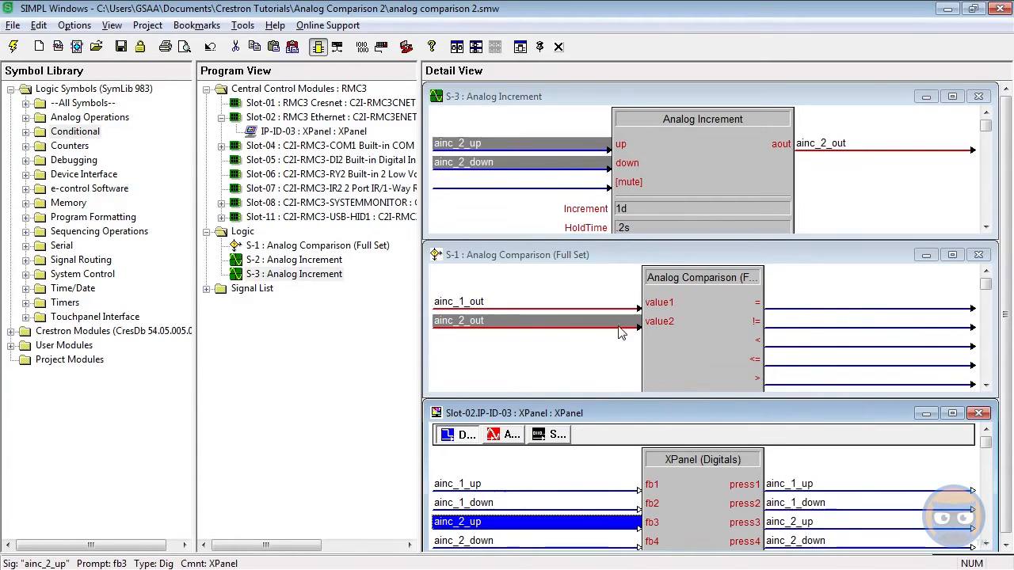
{"action": "left_click", "coordinate": [512, 434]}
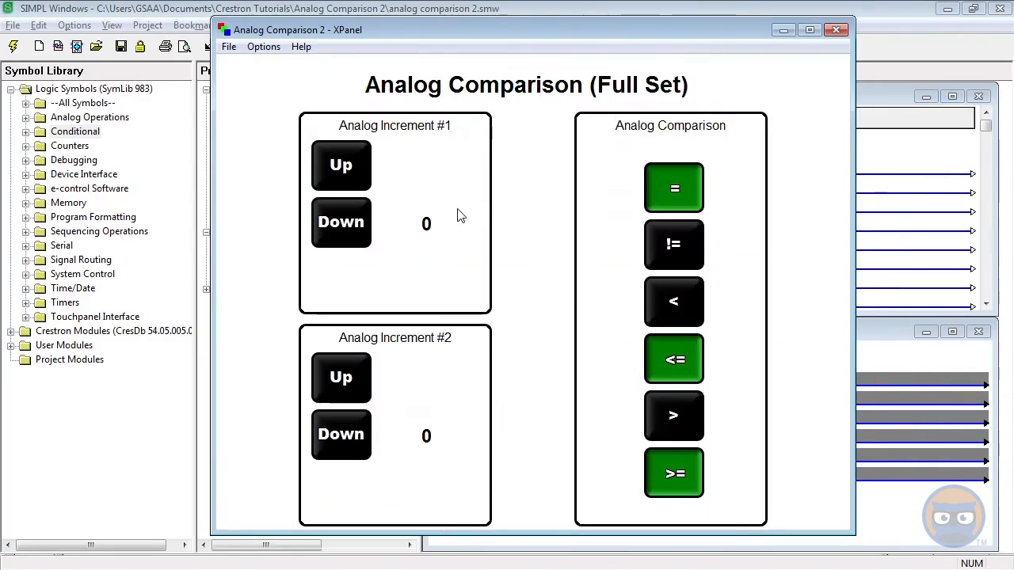
Step: Raise both increments, then lower Increment #2 below #1, lighting !=, < and <=
{"action": "left_click", "coordinate": [340, 165]}
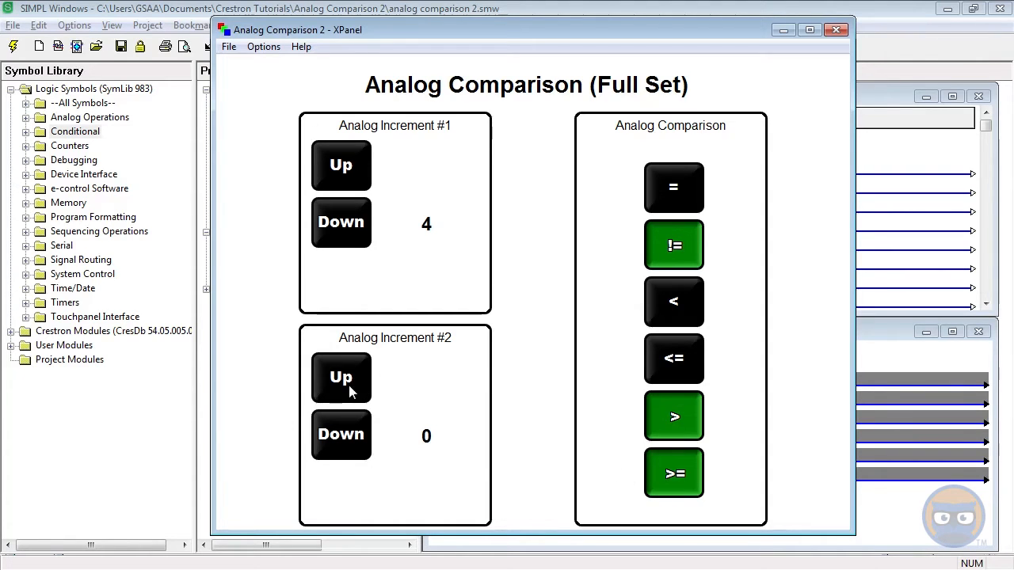
{"action": "left_click", "coordinate": [341, 377]}
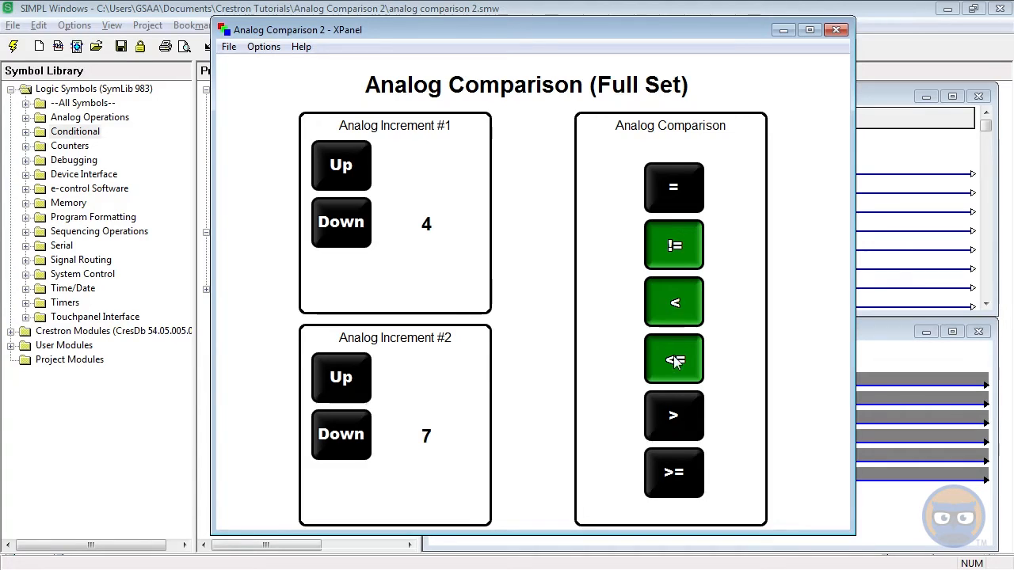
{"action": "mouse_move", "coordinate": [483, 402]}
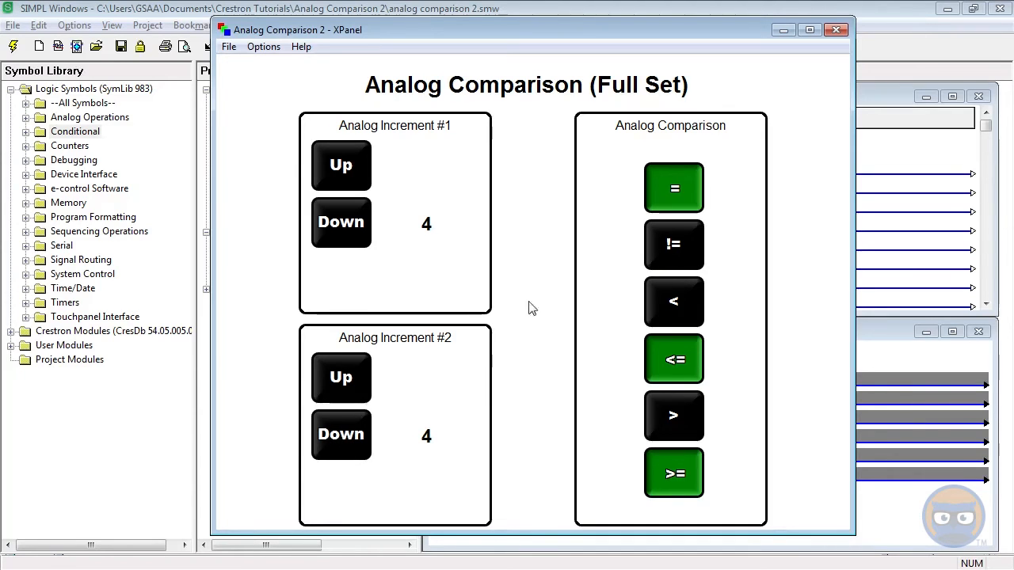
{"action": "mouse_move", "coordinate": [553, 374]}
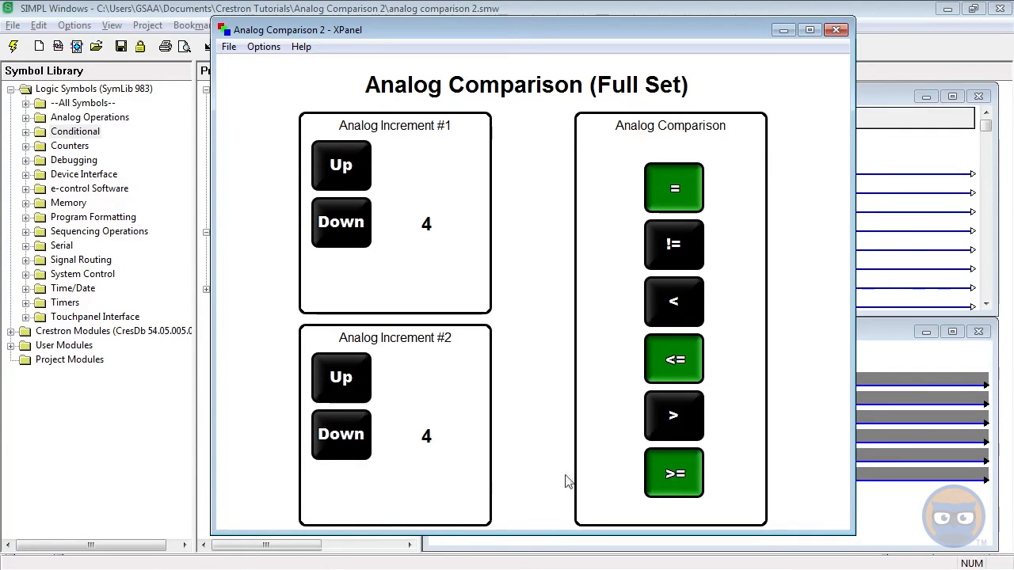
{"action": "left_click", "coordinate": [341, 434]}
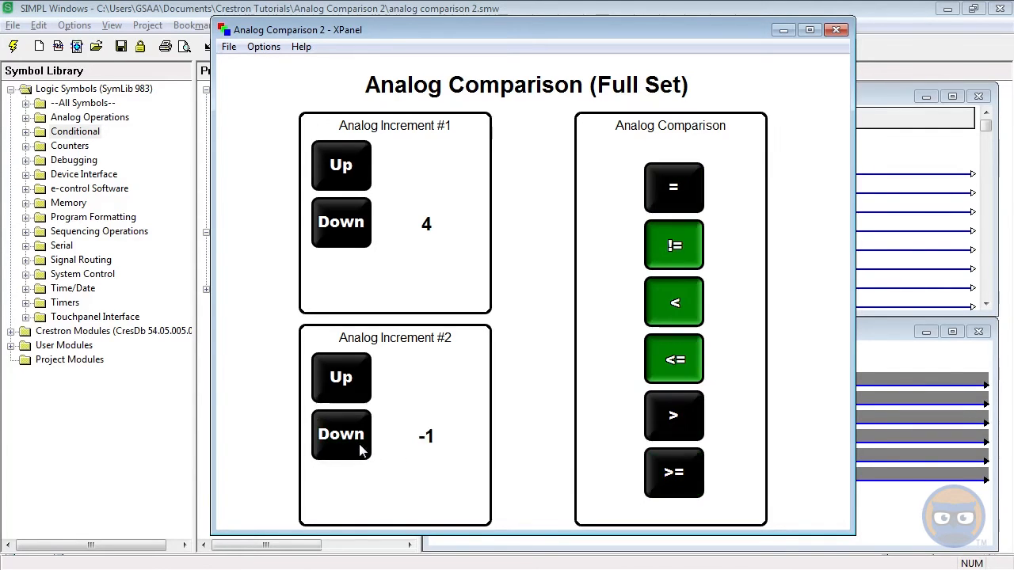